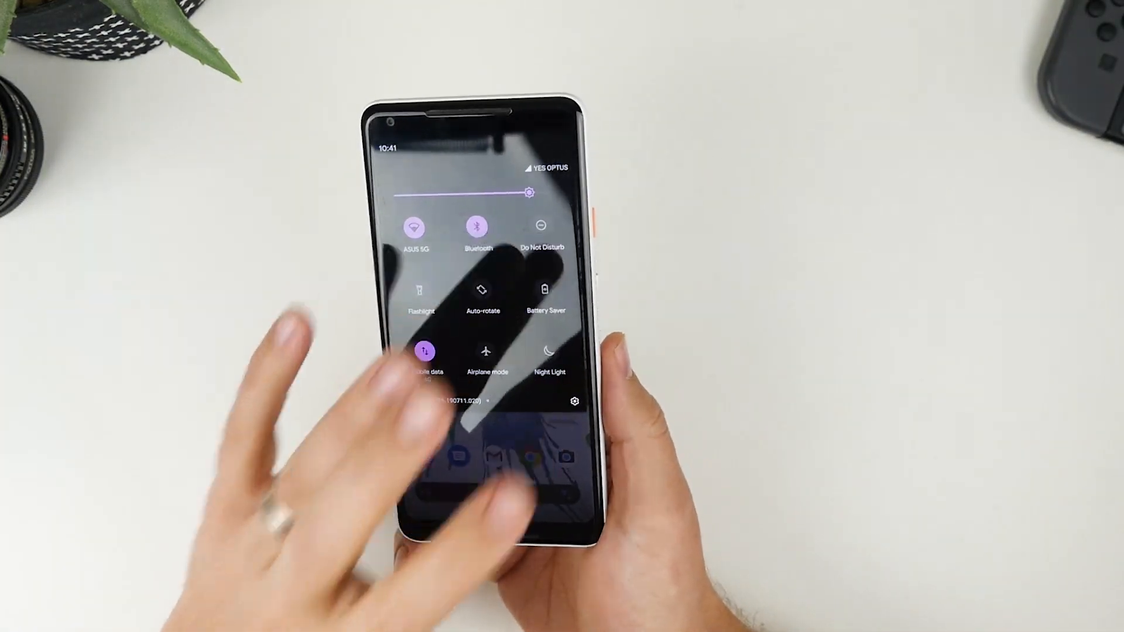
- Open Settings from the quick settings gear and scroll down to About phone and Tips & support
left_click(575, 401)
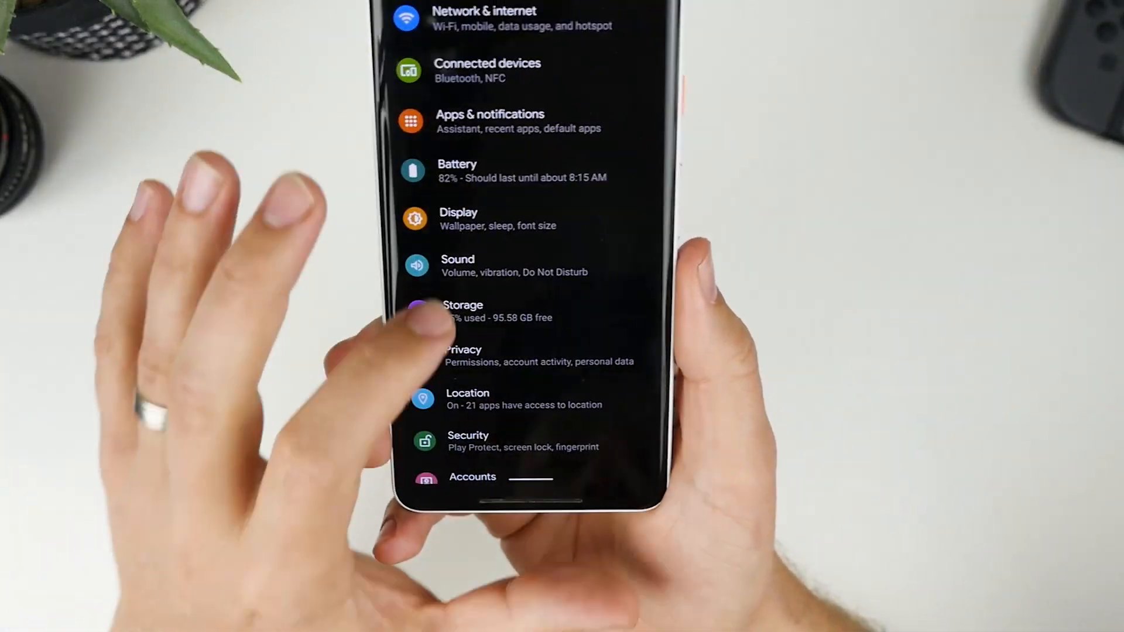
left_click(458, 218)
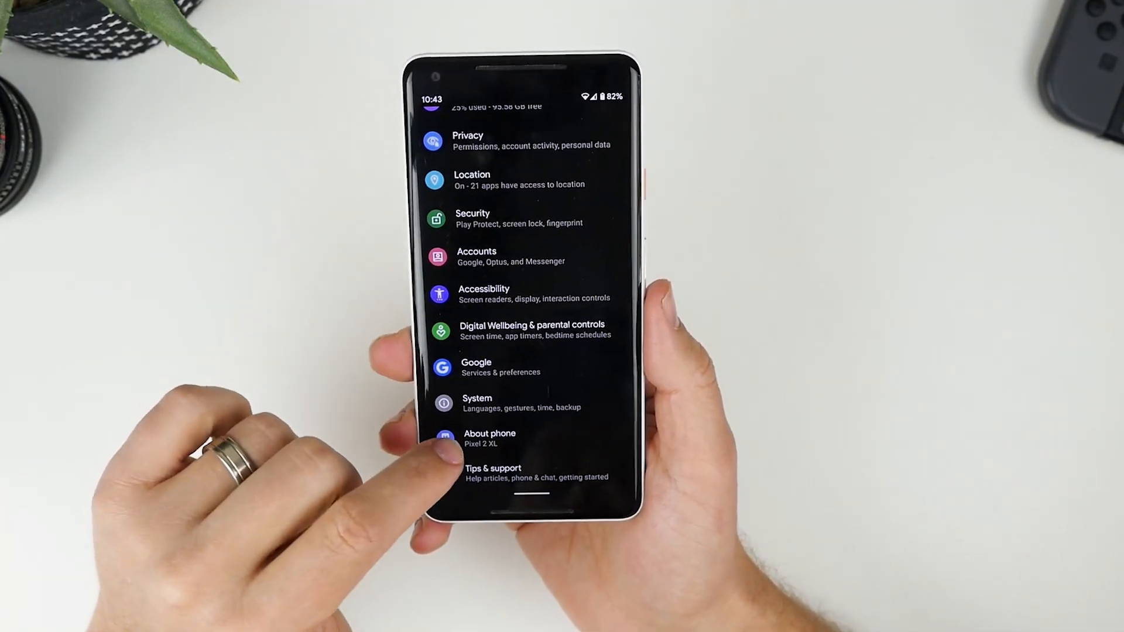
- Go through System and Gestures to the System navigation page, where gesture navigation is selected
left_click(477, 402)
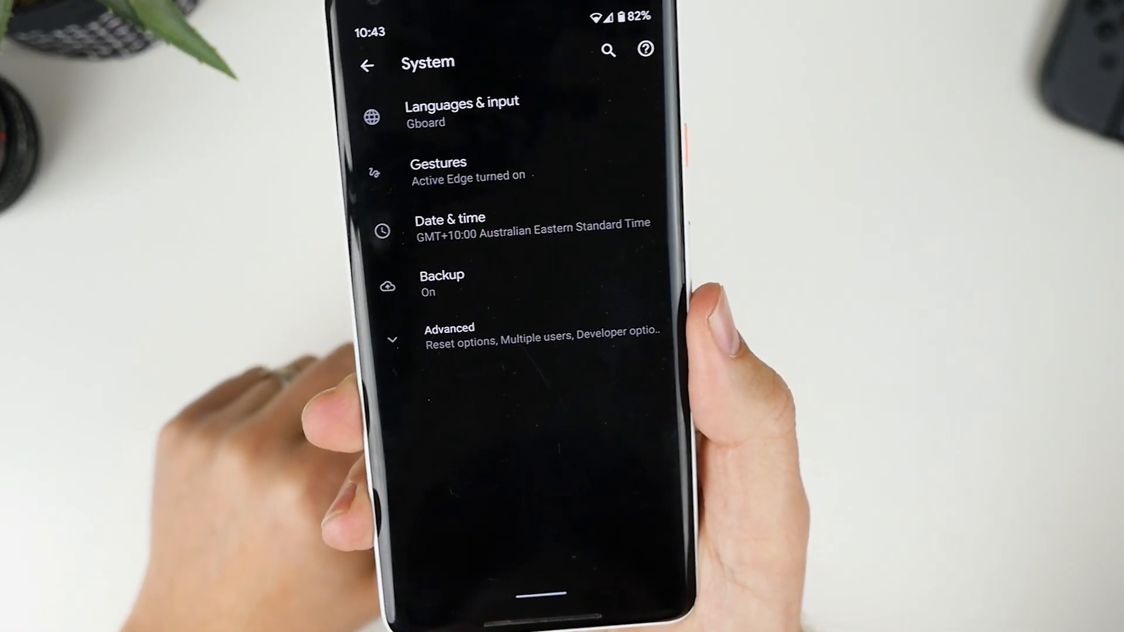
left_click(438, 169)
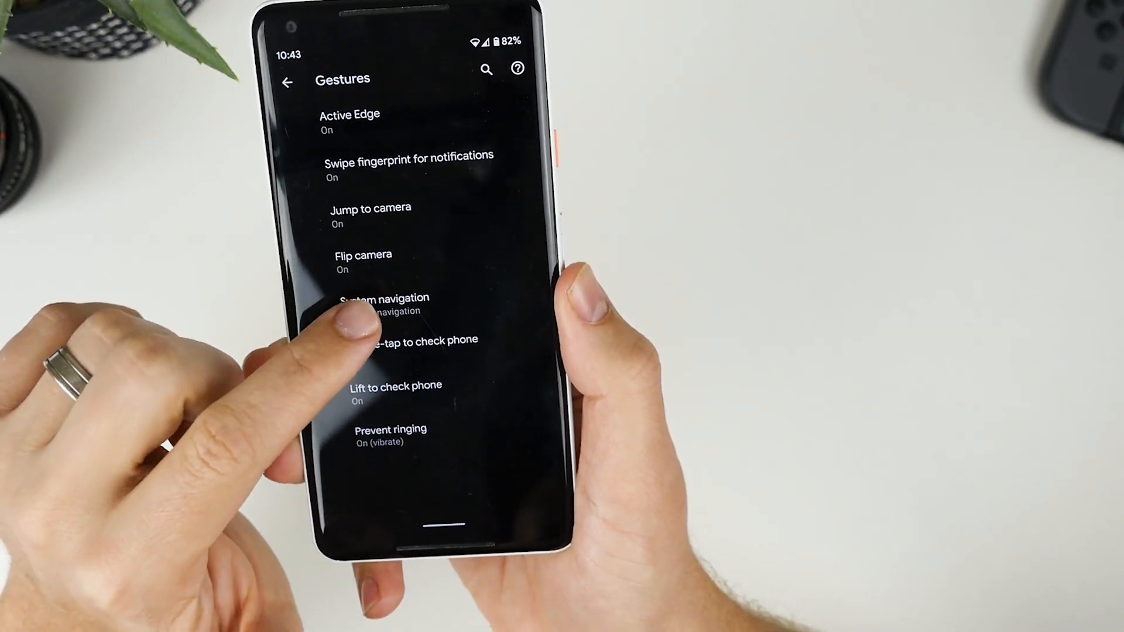
left_click(383, 297)
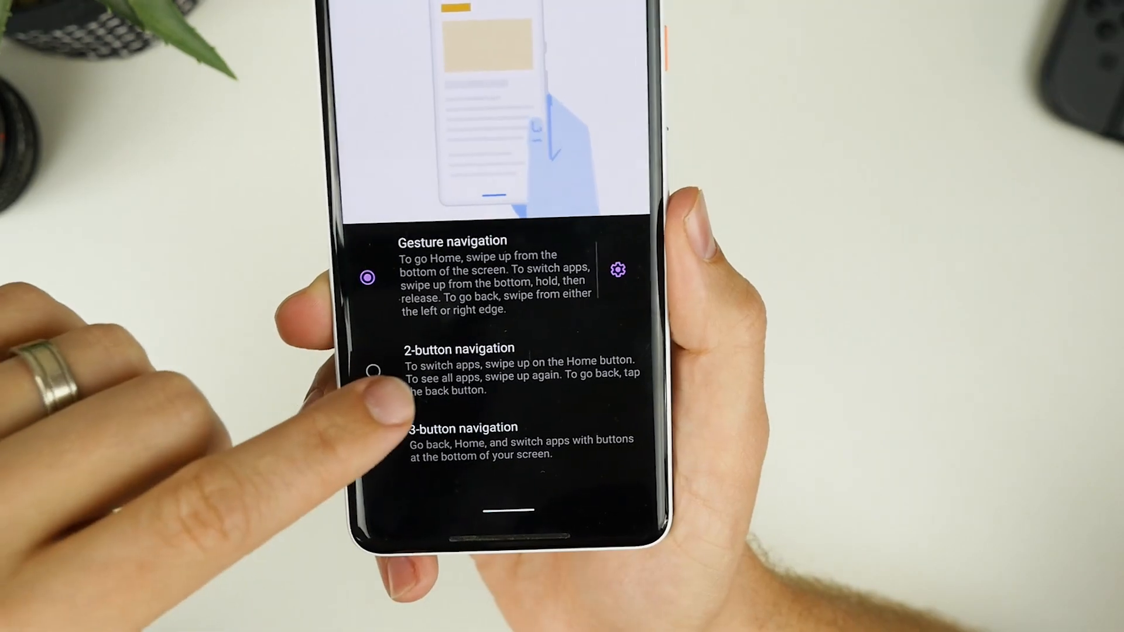
- Select 2-button navigation, then 3-button navigation, and return to the Settings main list
left_click(371, 371)
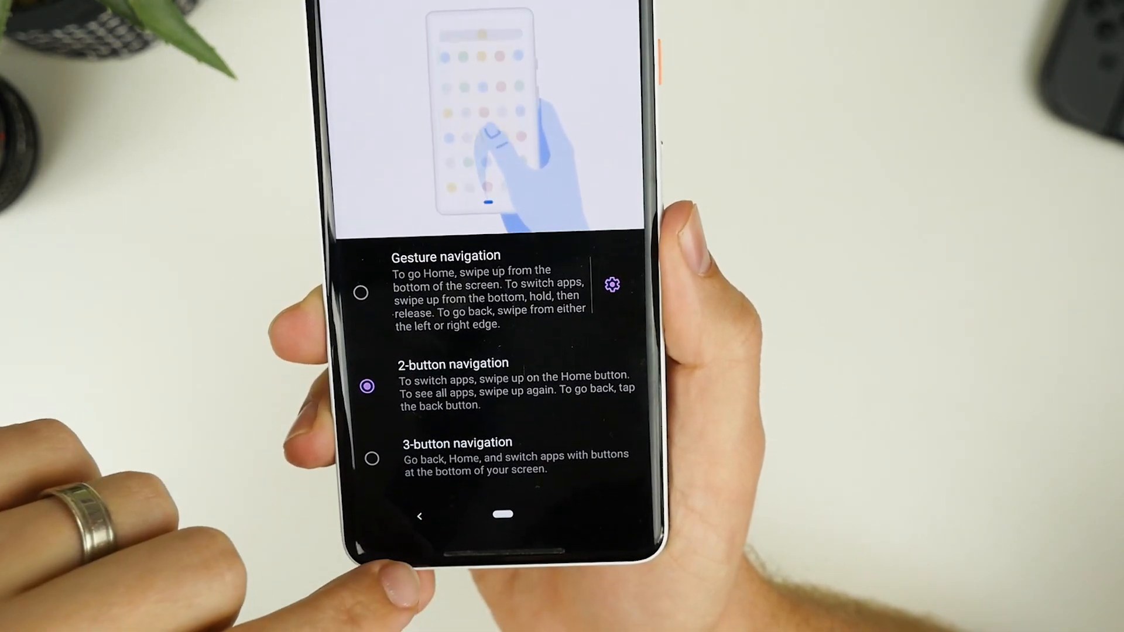
left_click(372, 459)
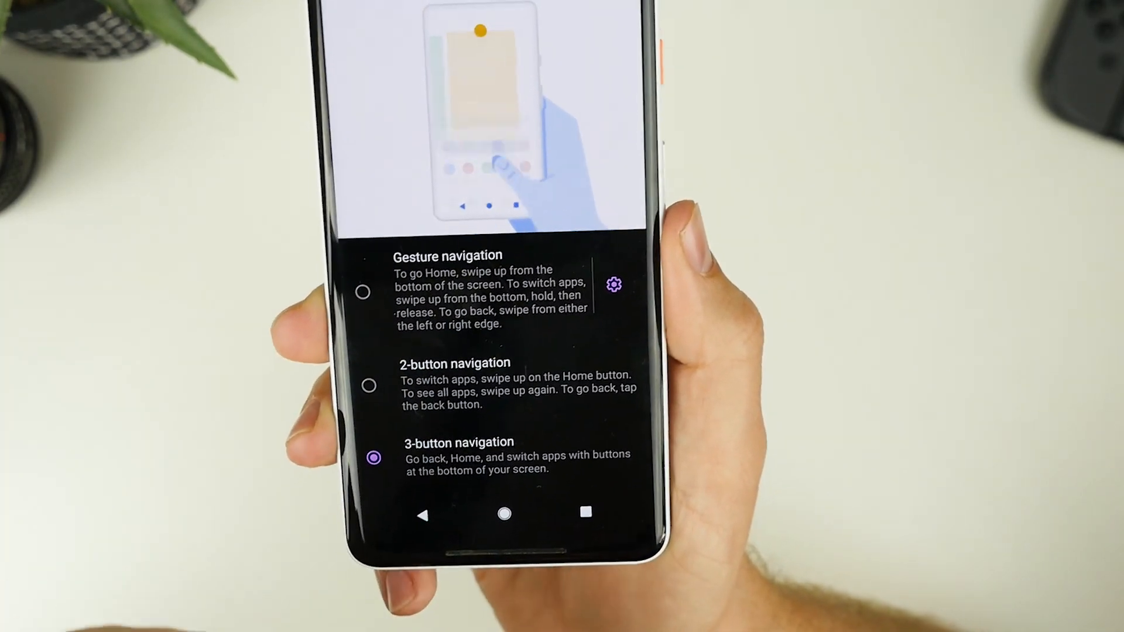
left_click(361, 291)
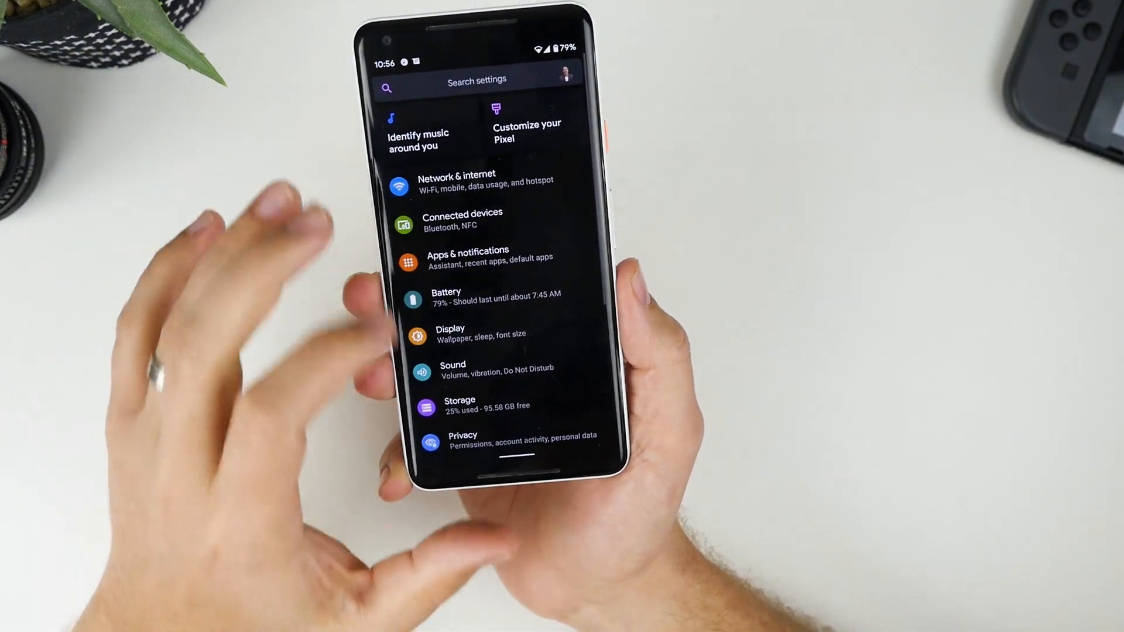
- Scroll down the Settings list and enter the System page
scroll("down", 3)
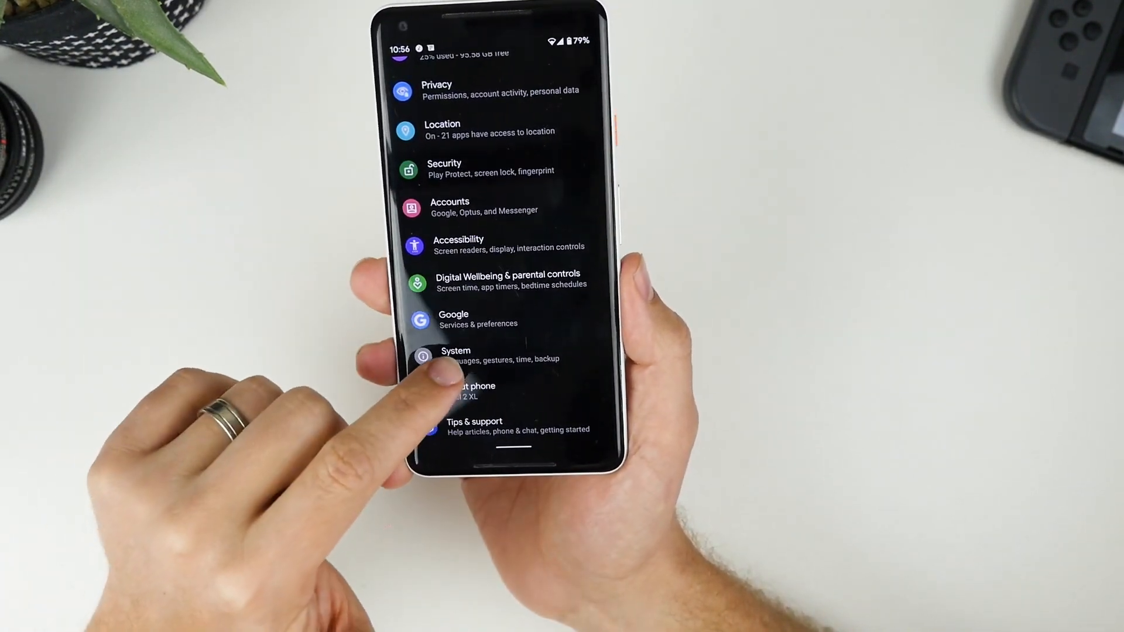
left_click(455, 352)
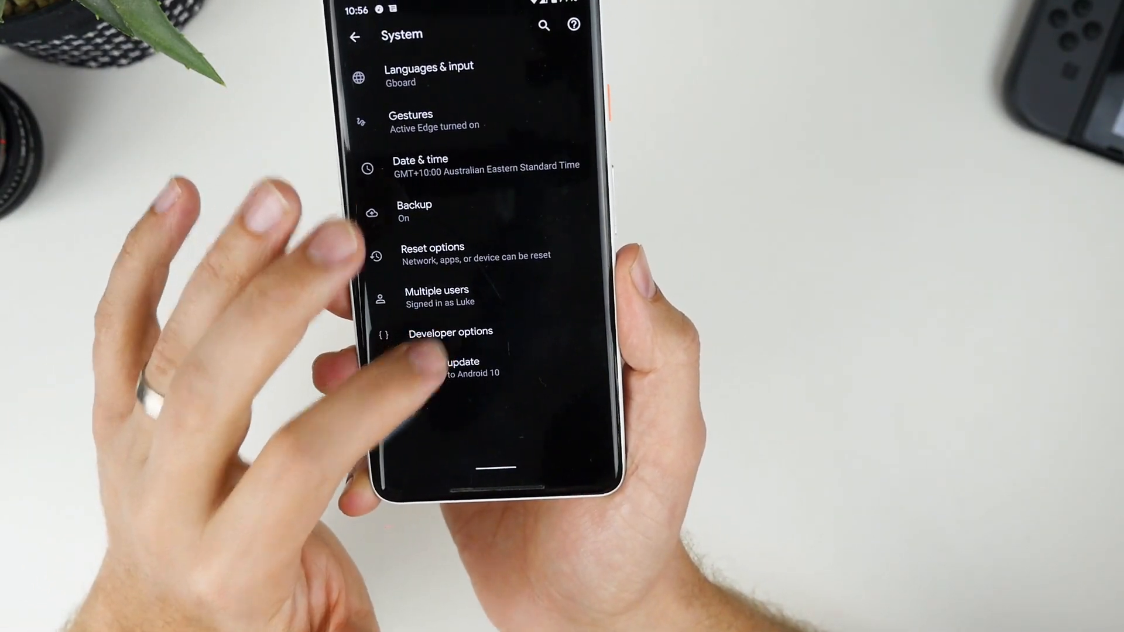
- Enter Developer options and scroll down to the Autofill and Theming sections
left_click(450, 332)
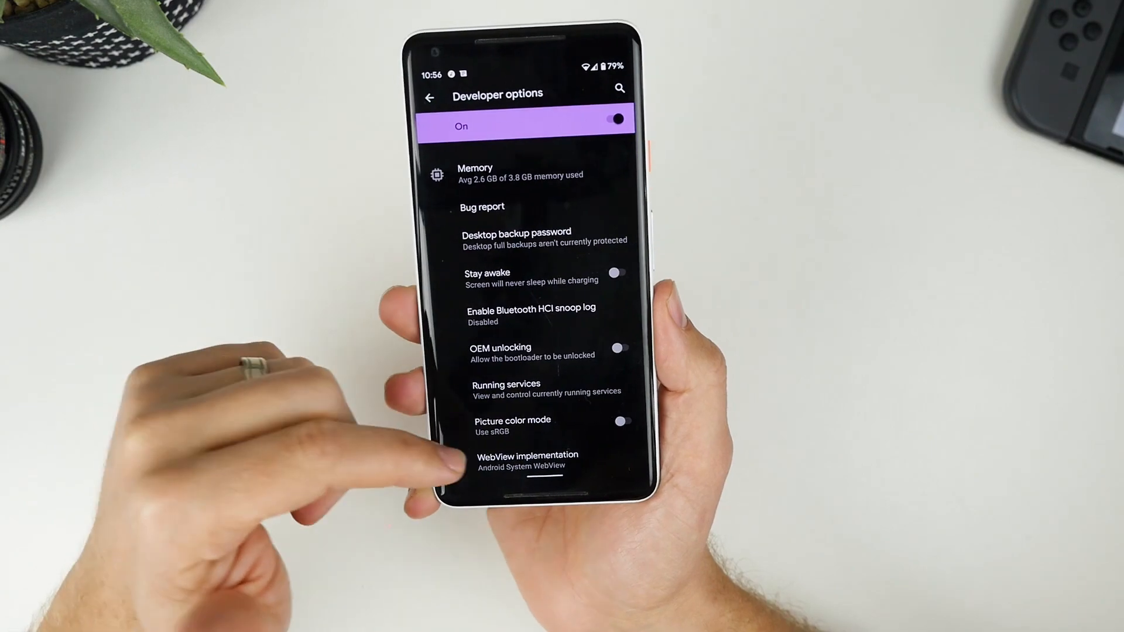
scroll("down", 3)
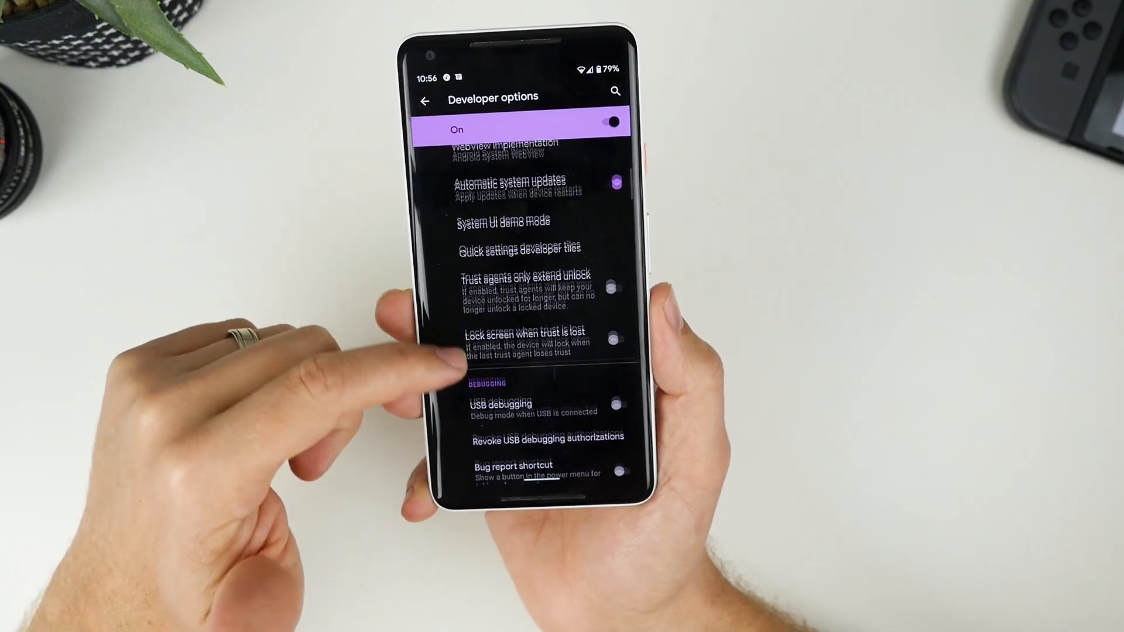
scroll("down", 3)
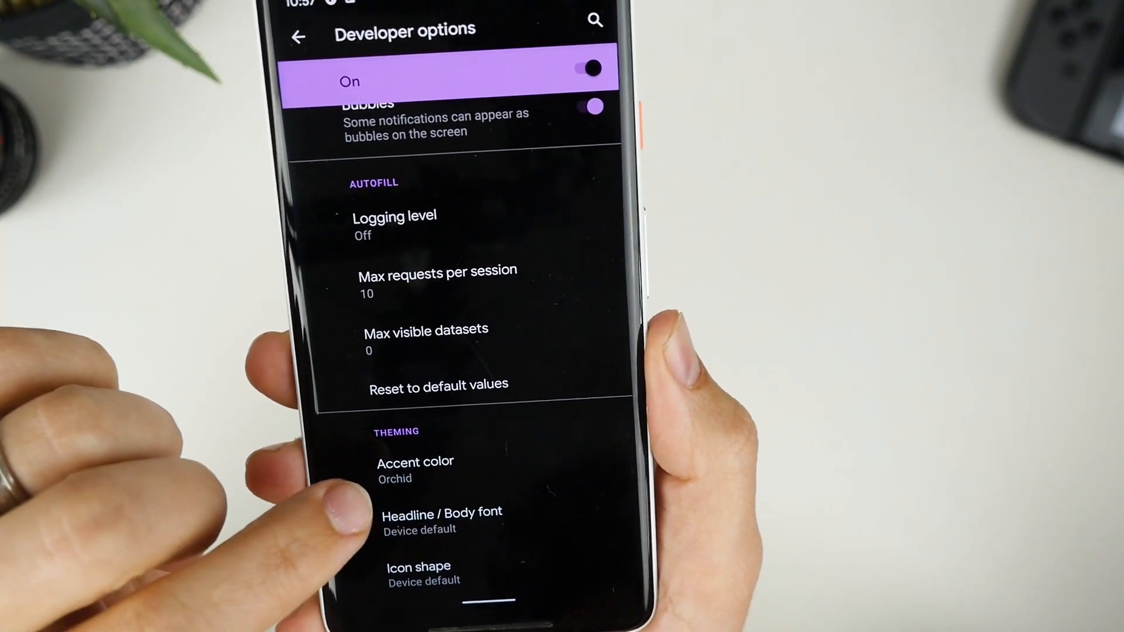
- Try Cinnamon and Green accent colours, then set the accent colour to Orchid
left_click(415, 462)
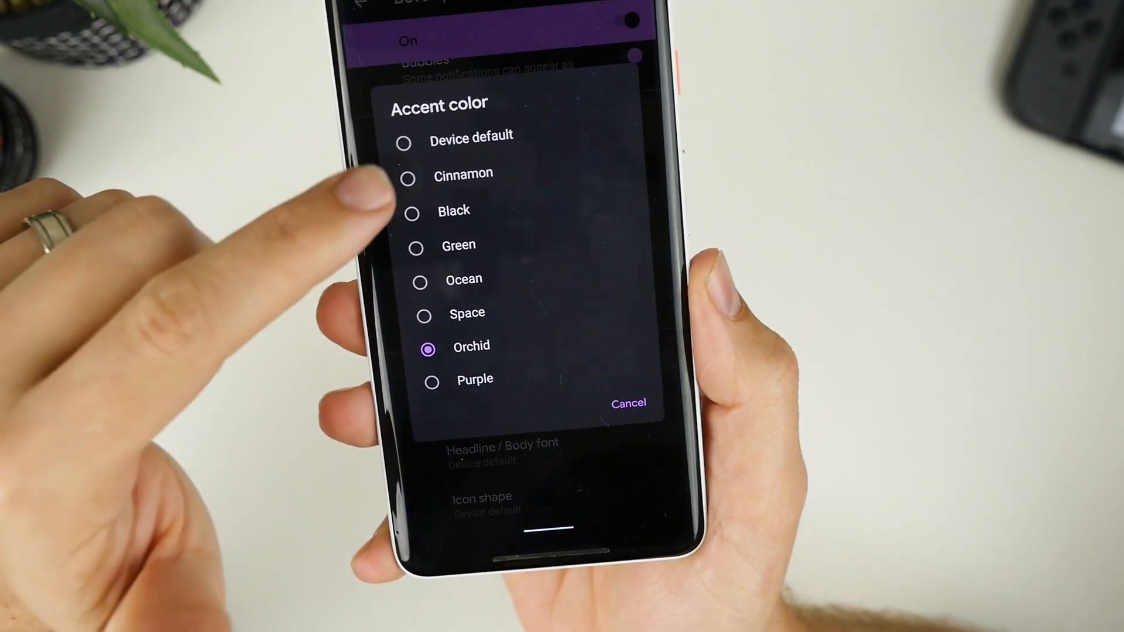
left_click(628, 403)
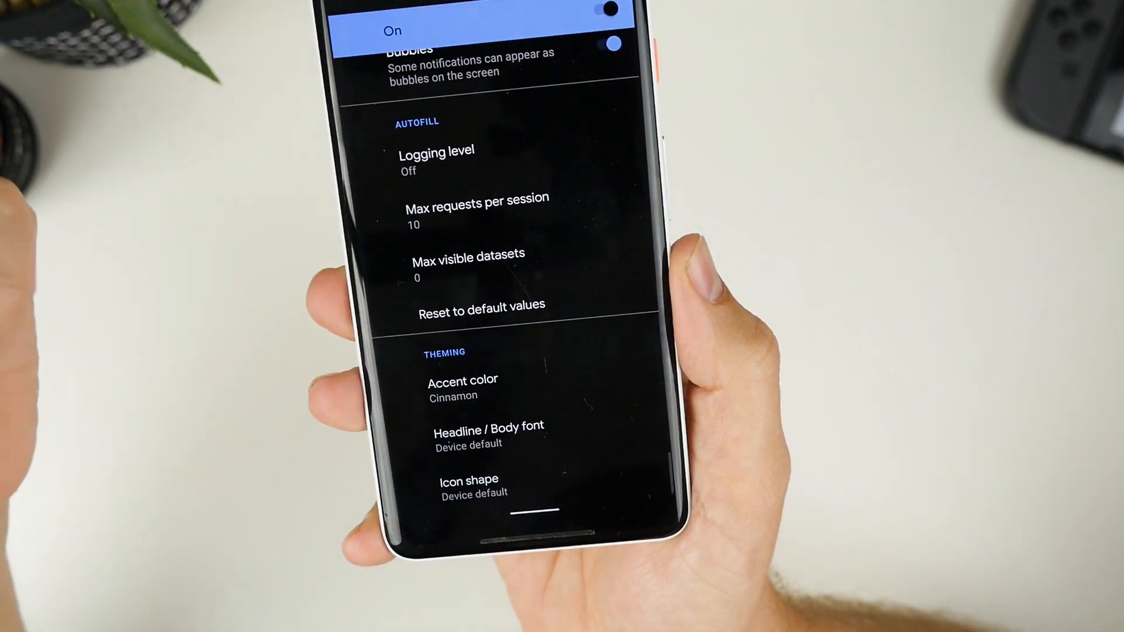
left_click(462, 380)
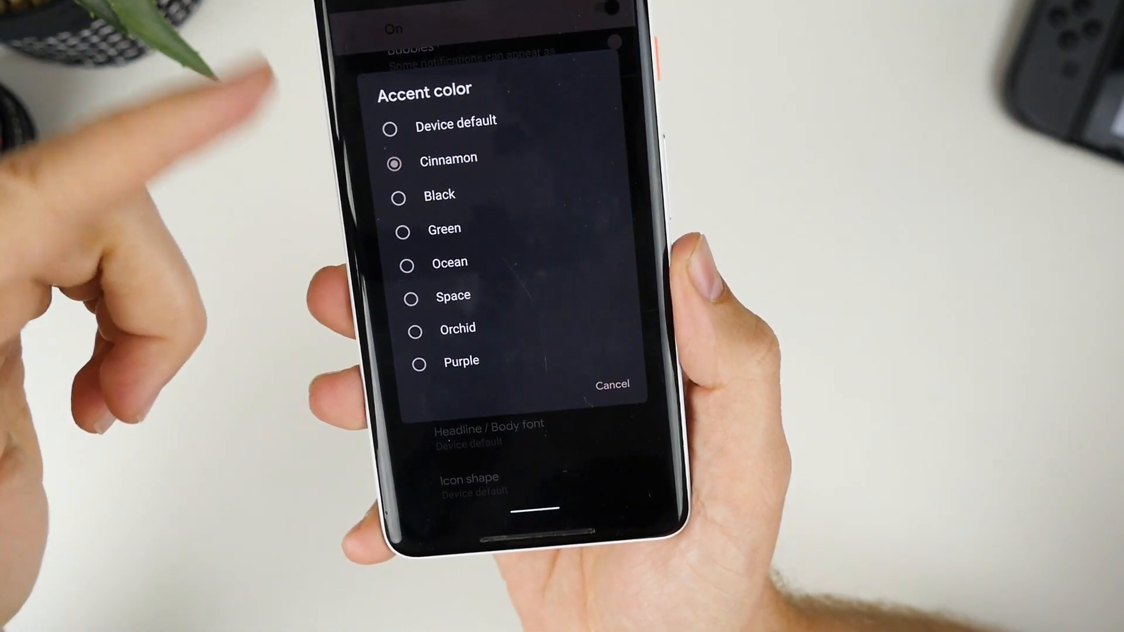
left_click(443, 228)
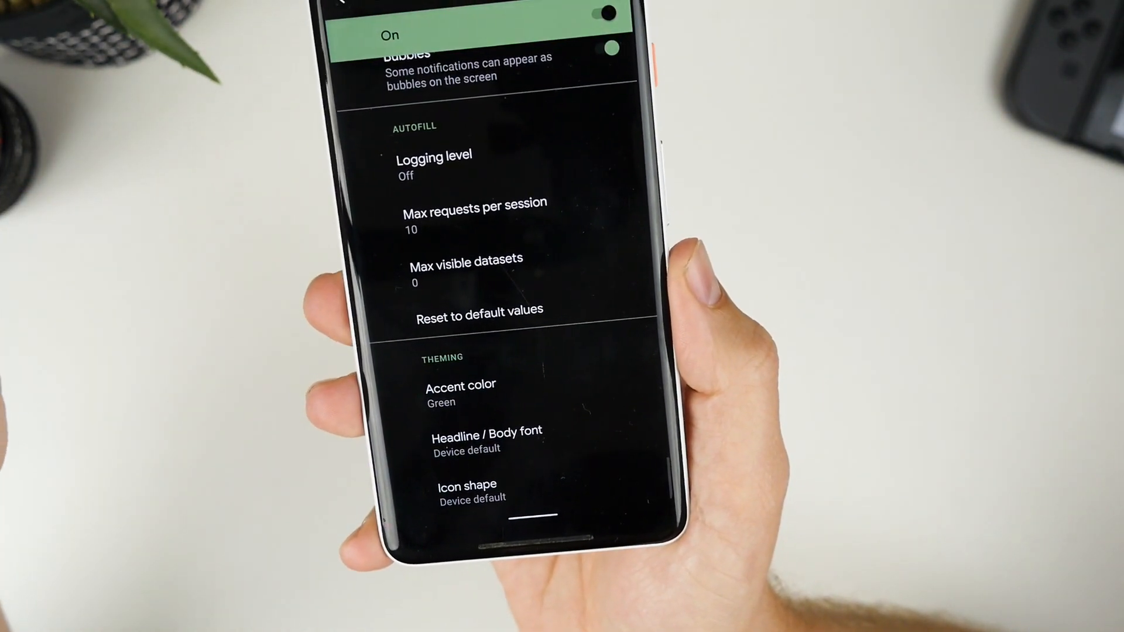
left_click(461, 392)
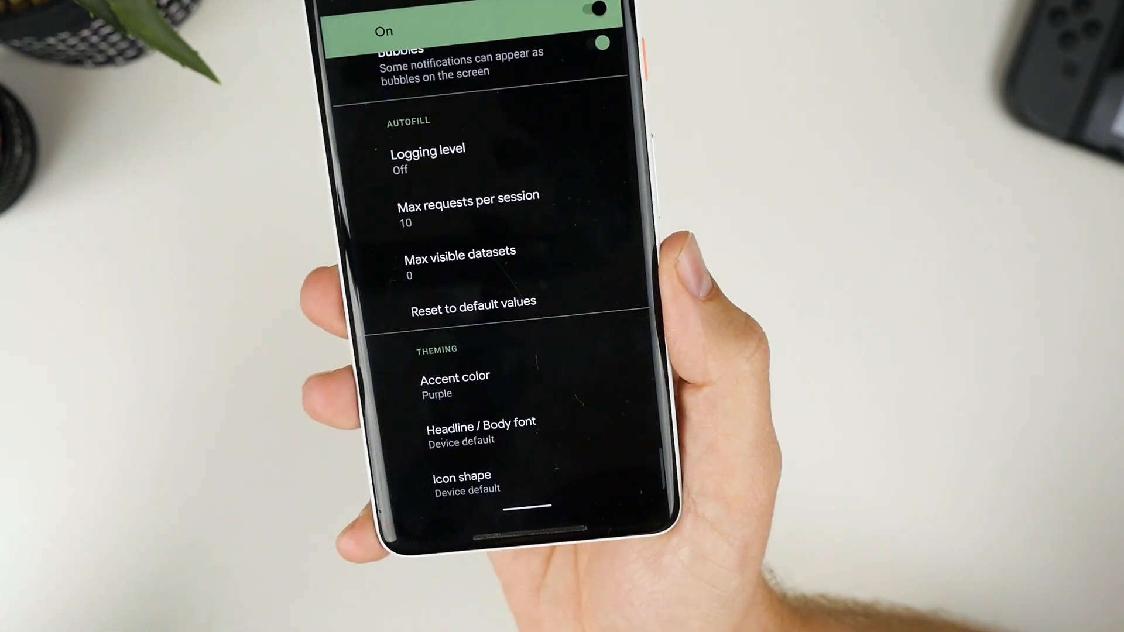
left_click(454, 377)
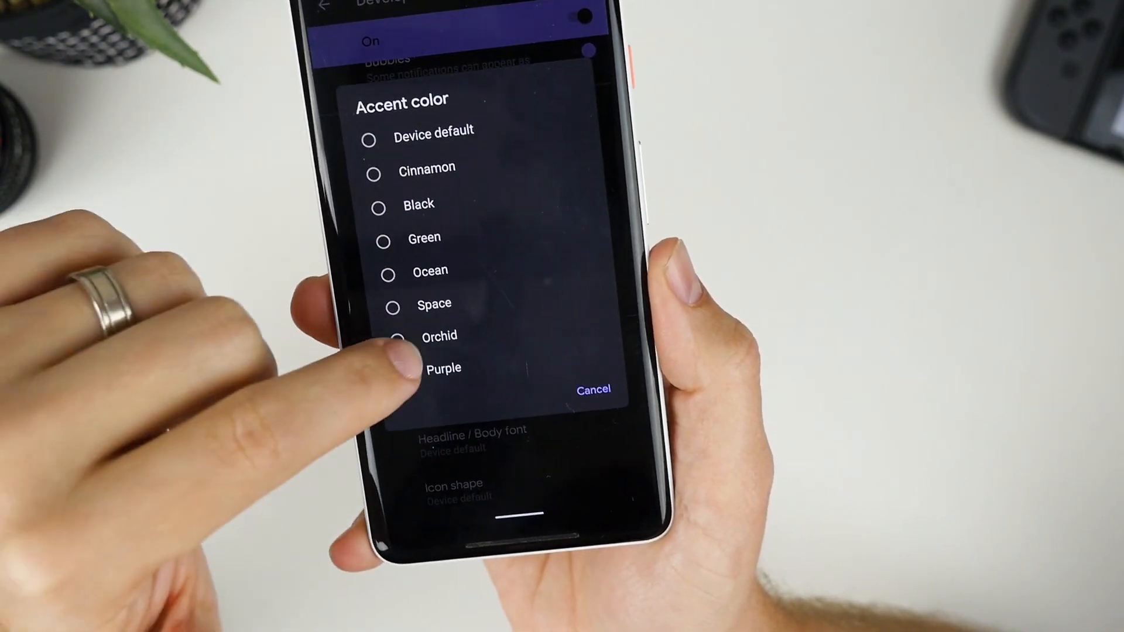
left_click(440, 335)
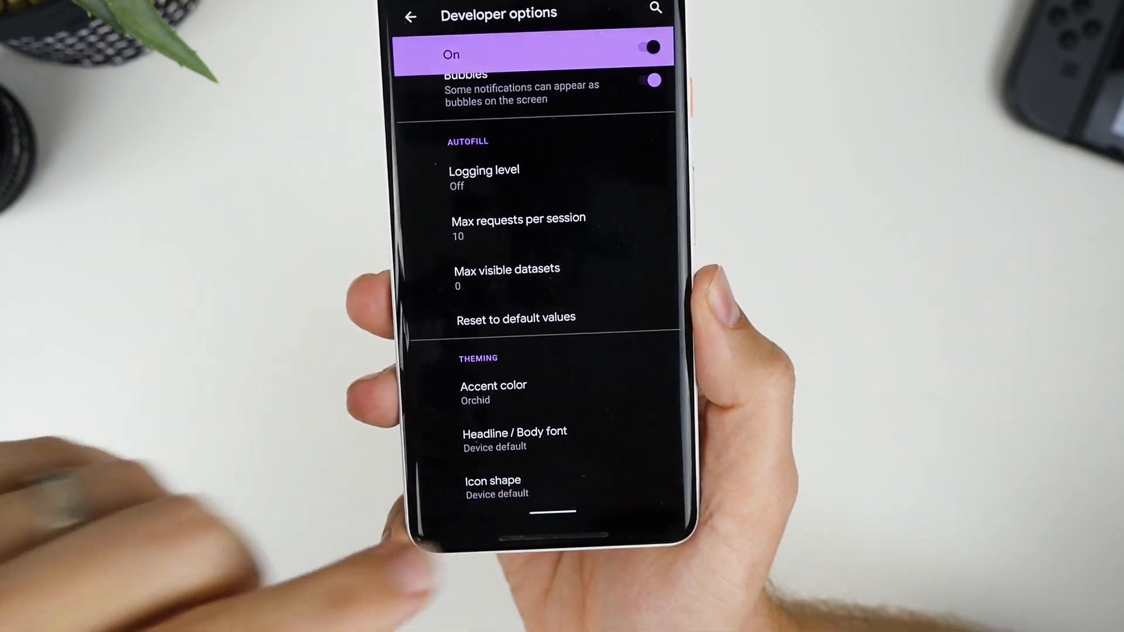
left_click(493, 486)
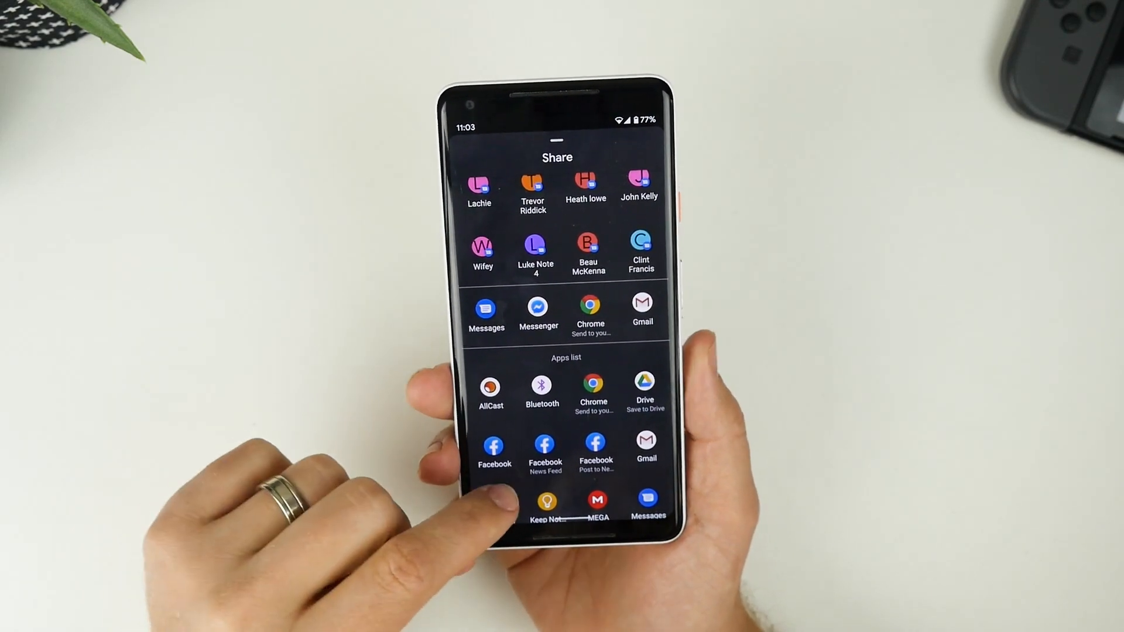
- Scroll the share sheet down to view direct share targets and the Apps list
scroll("down", 3)
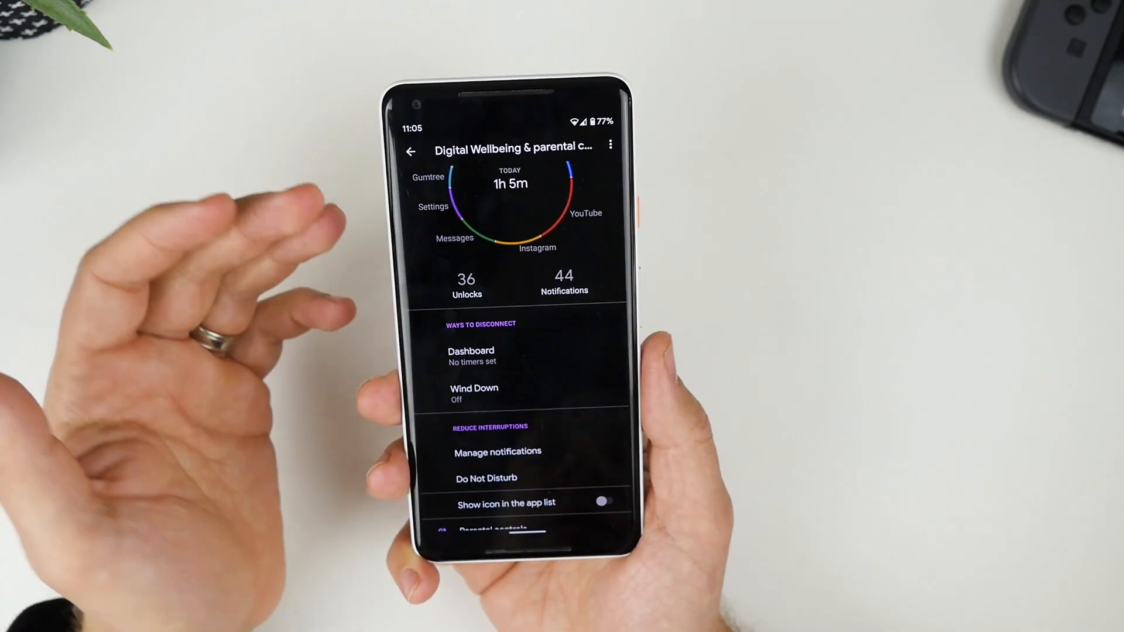
- Scroll Digital Wellbeing past today's usage, unlocks and notifications to Parental controls
scroll("down", 3)
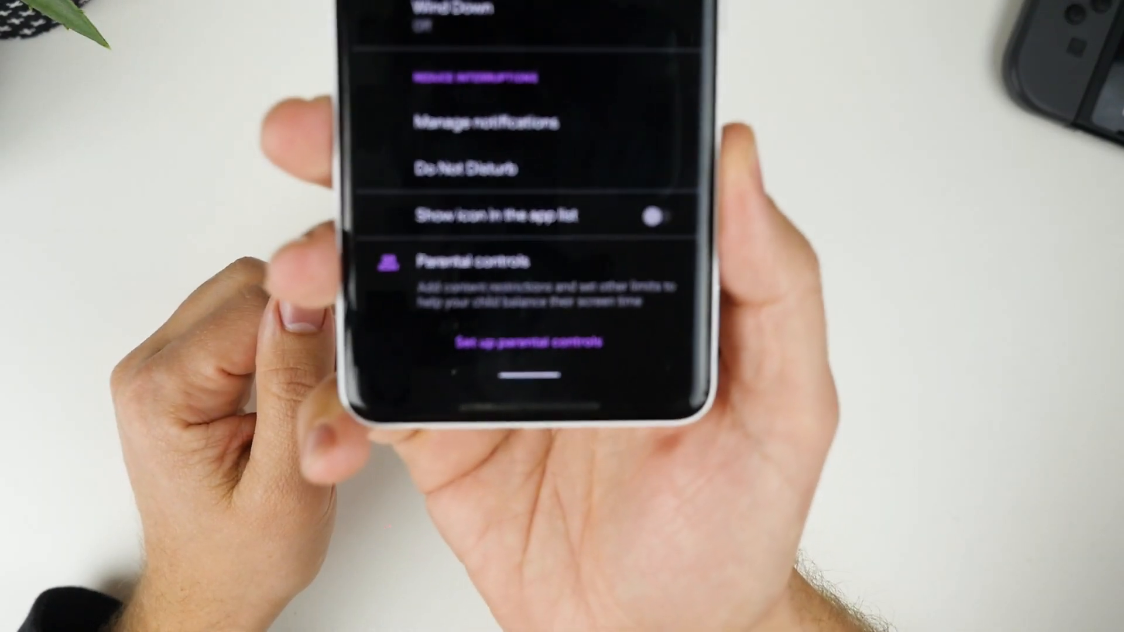
scroll("down", 3)
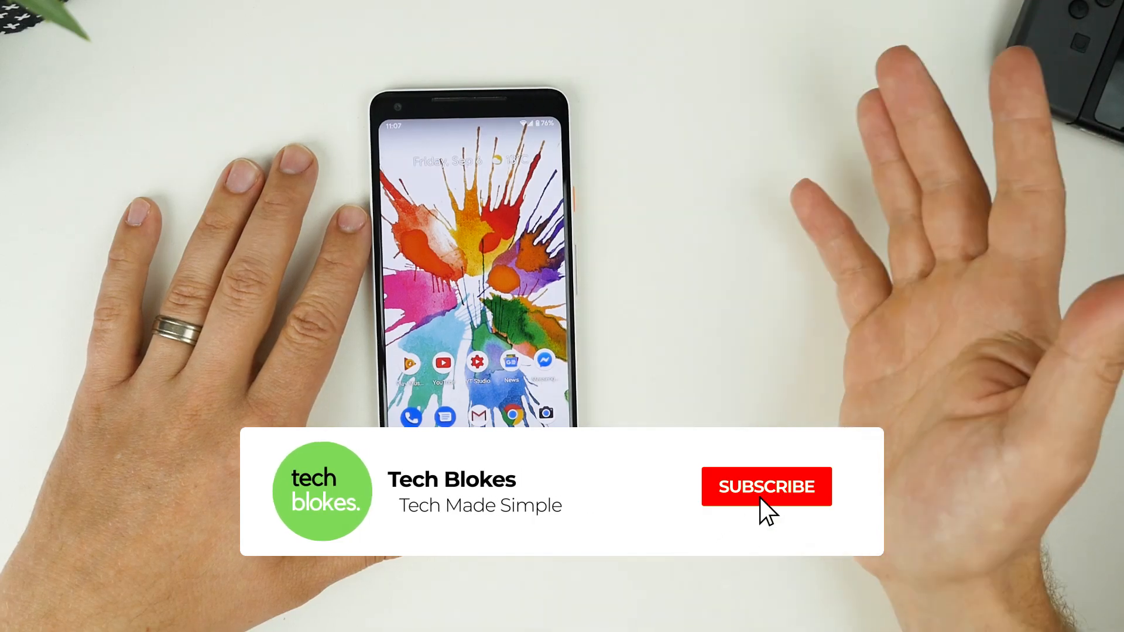
- Return to the home screen with the paint-splash wallpaper
left_click(766, 486)
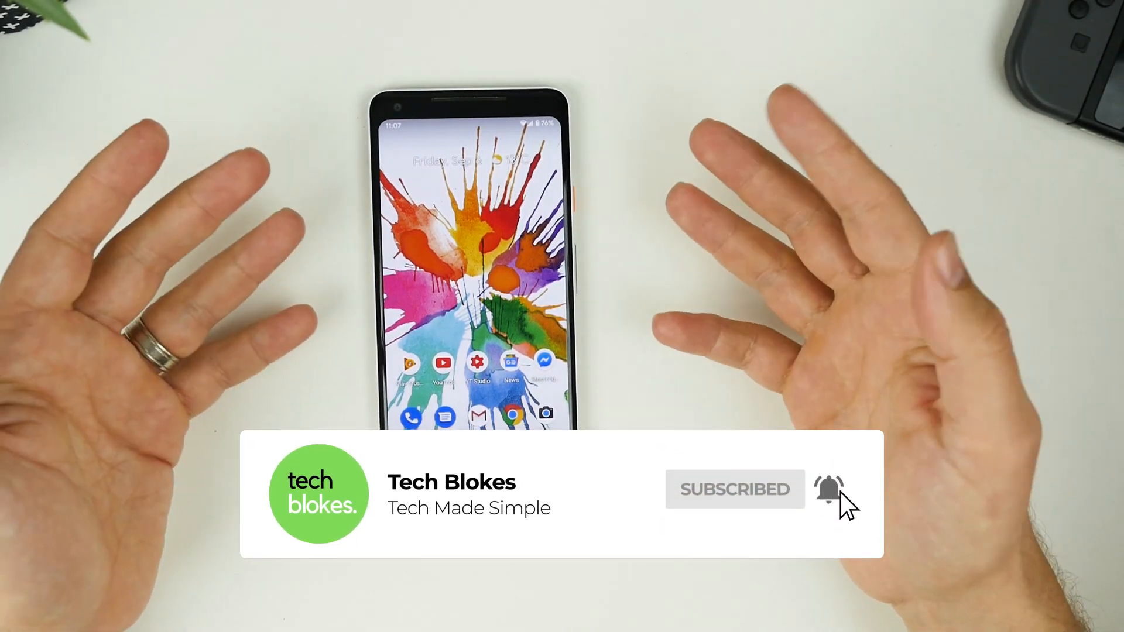